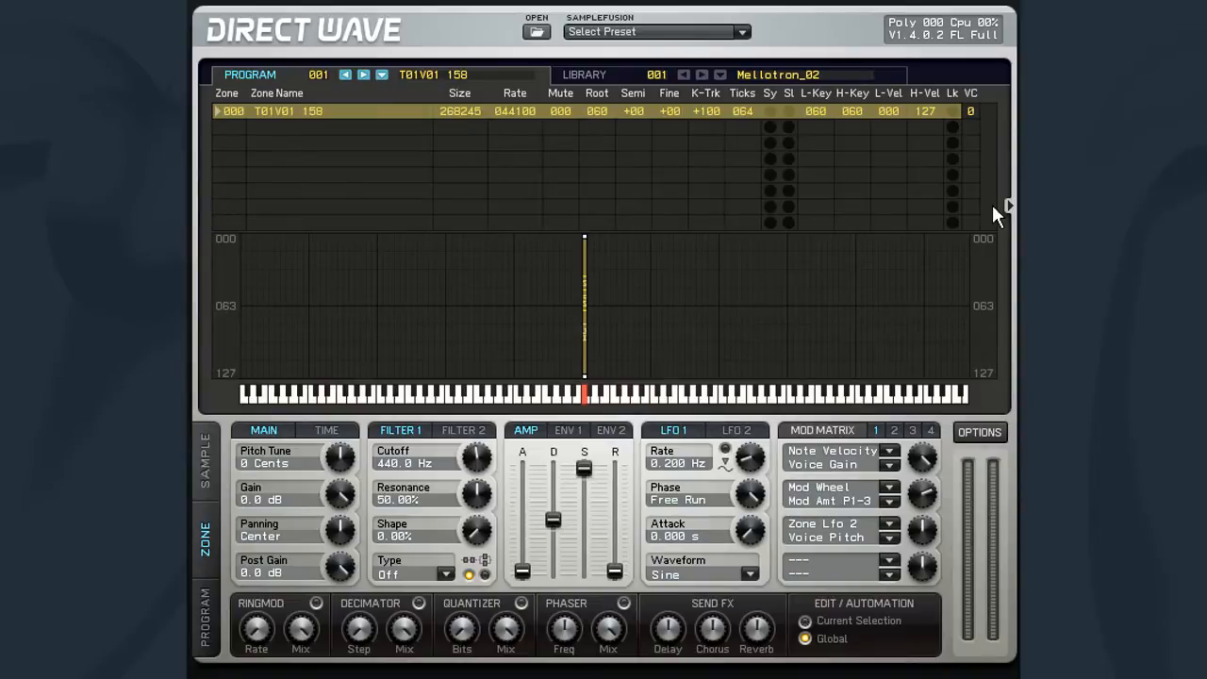
pyautogui.moveTo(846, 207)
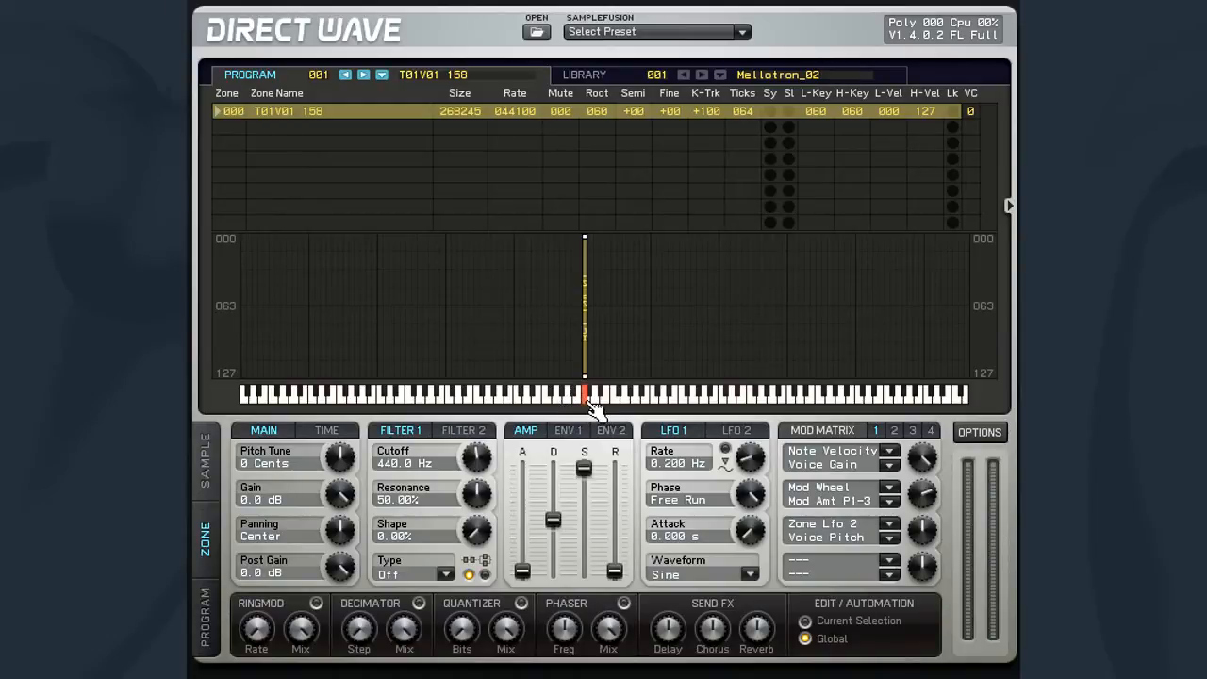
# Audition the drum loop from sample start 65697, then reset Start to 0 and replay
pyautogui.click(585, 394)
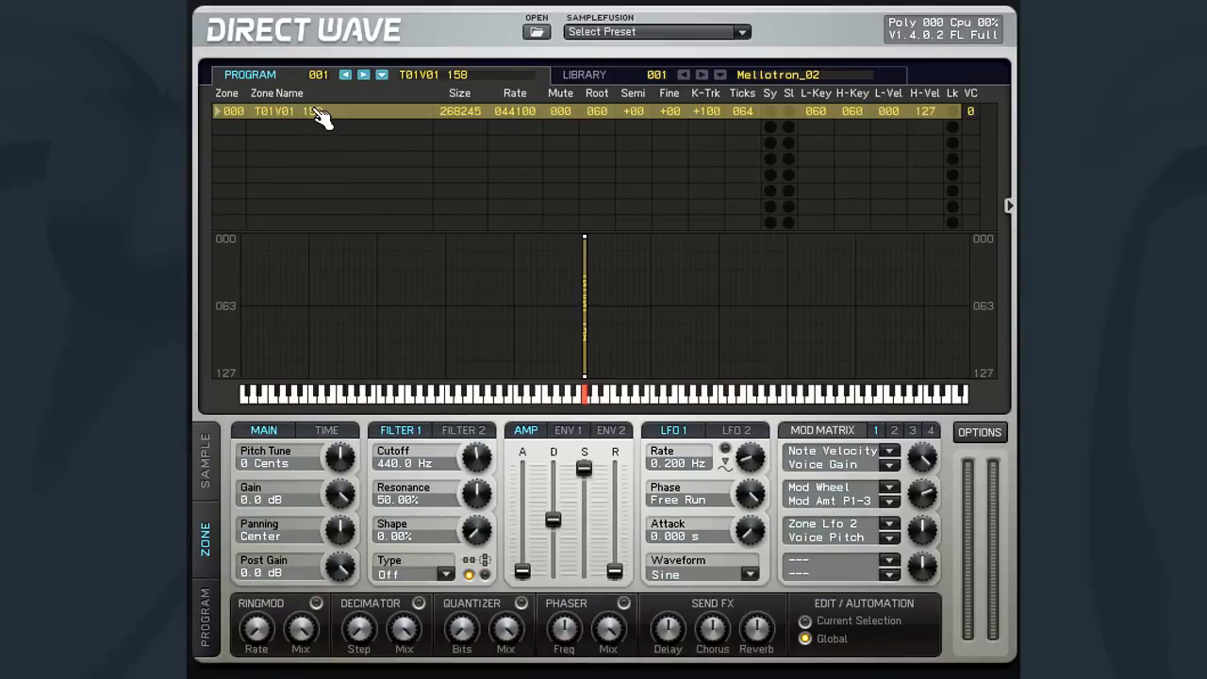
pyautogui.moveTo(394, 182)
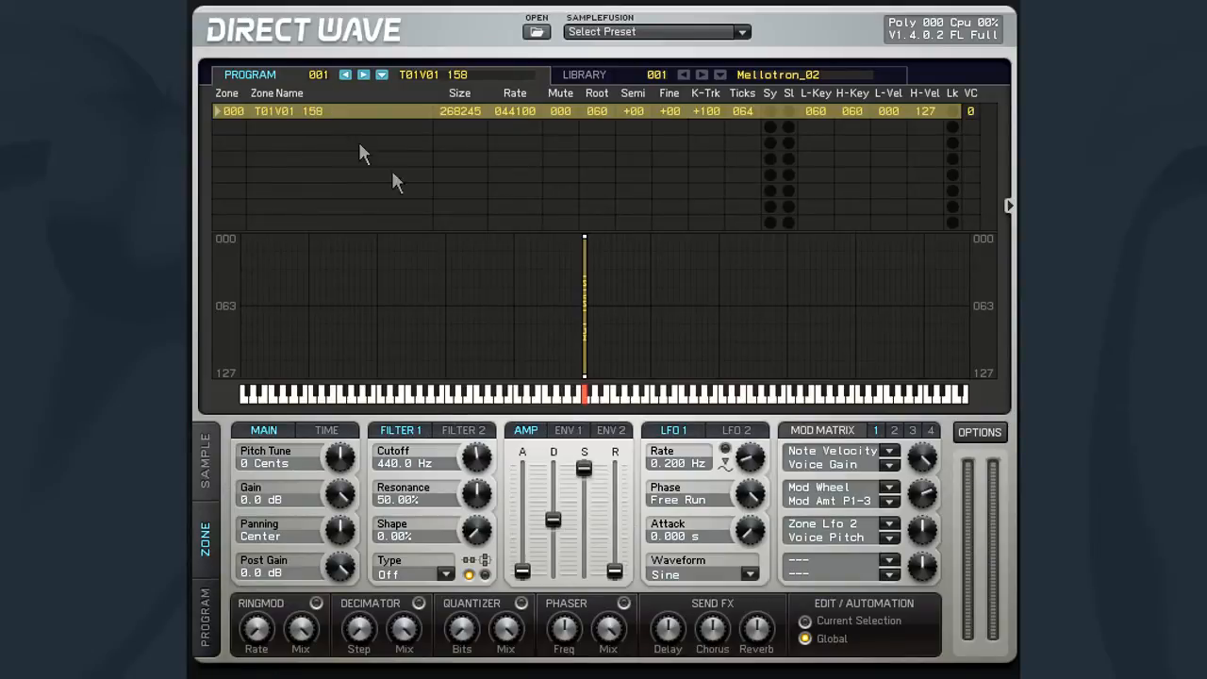
pyautogui.moveTo(579, 354)
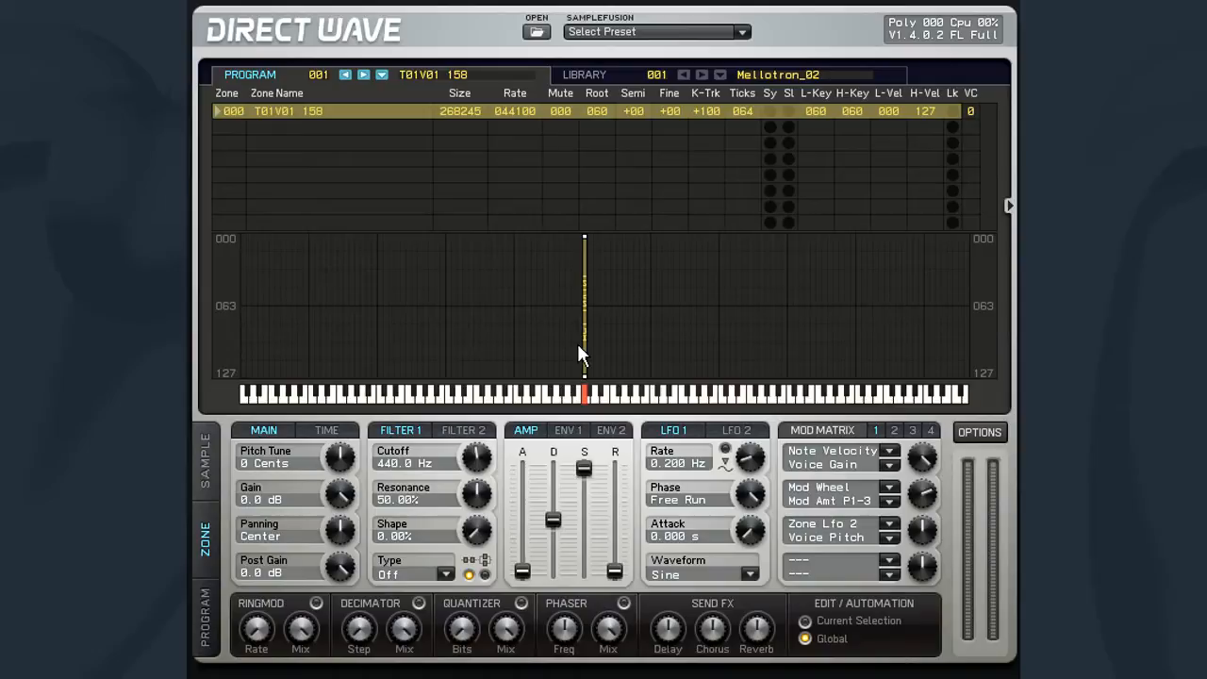
pyautogui.moveTo(273, 351)
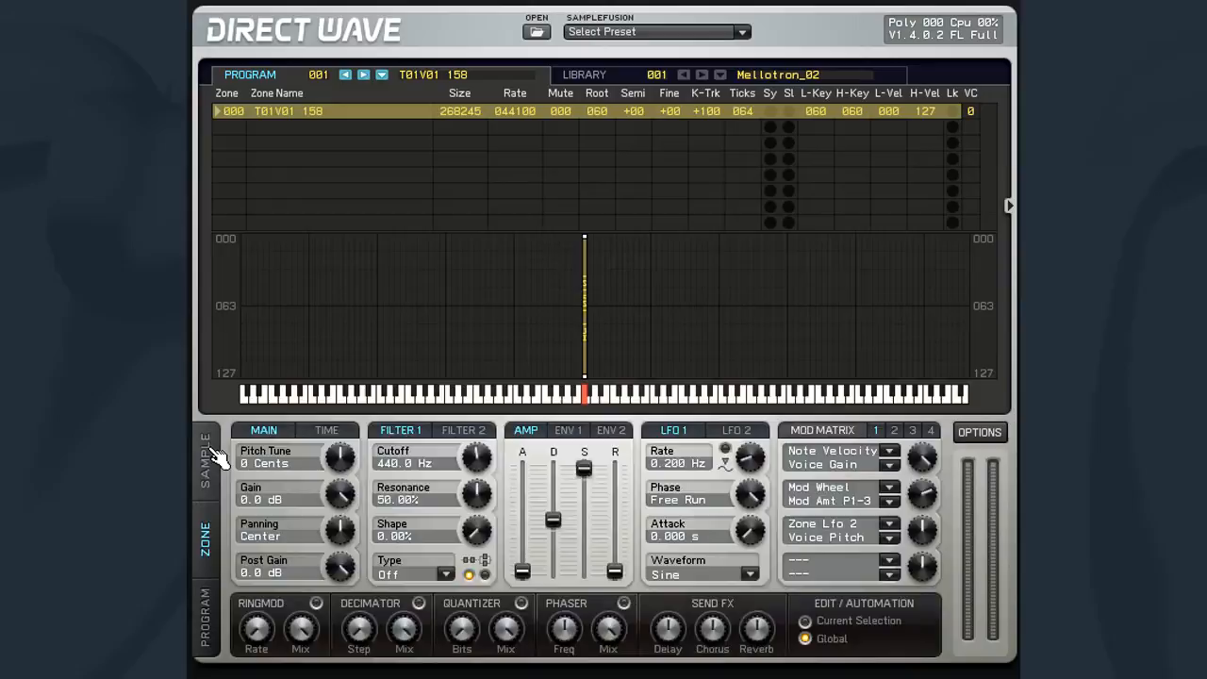
pyautogui.click(206, 462)
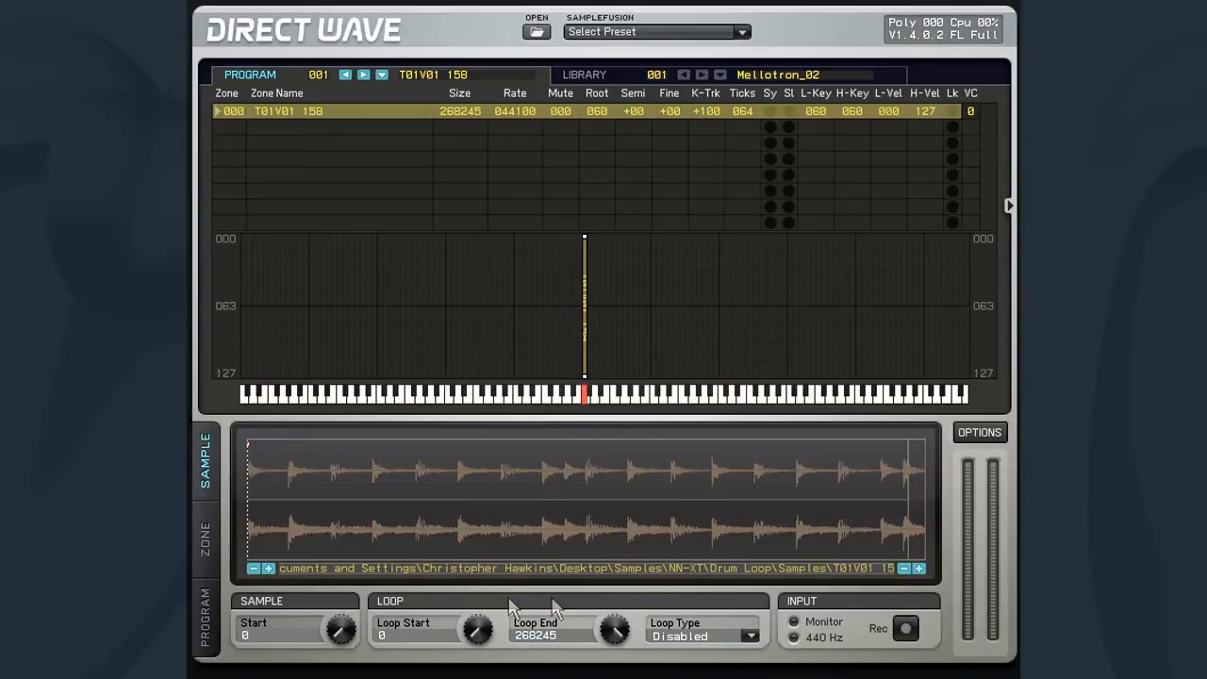
pyautogui.moveTo(669, 606)
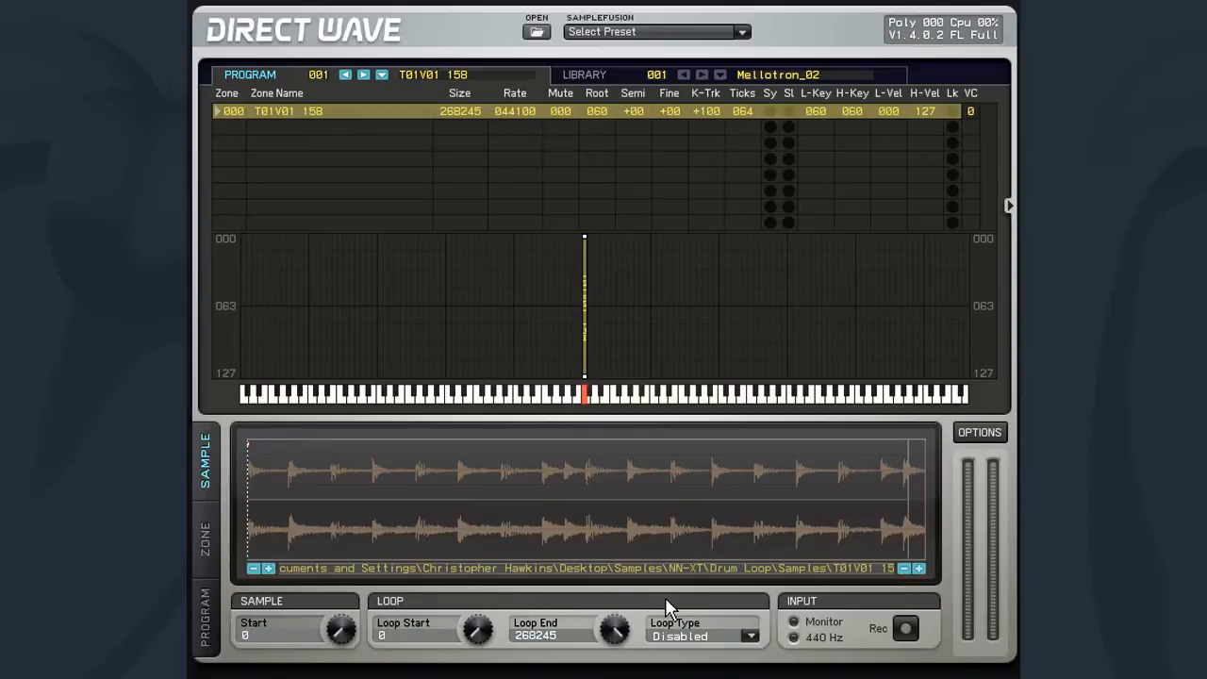
pyautogui.moveTo(294, 610)
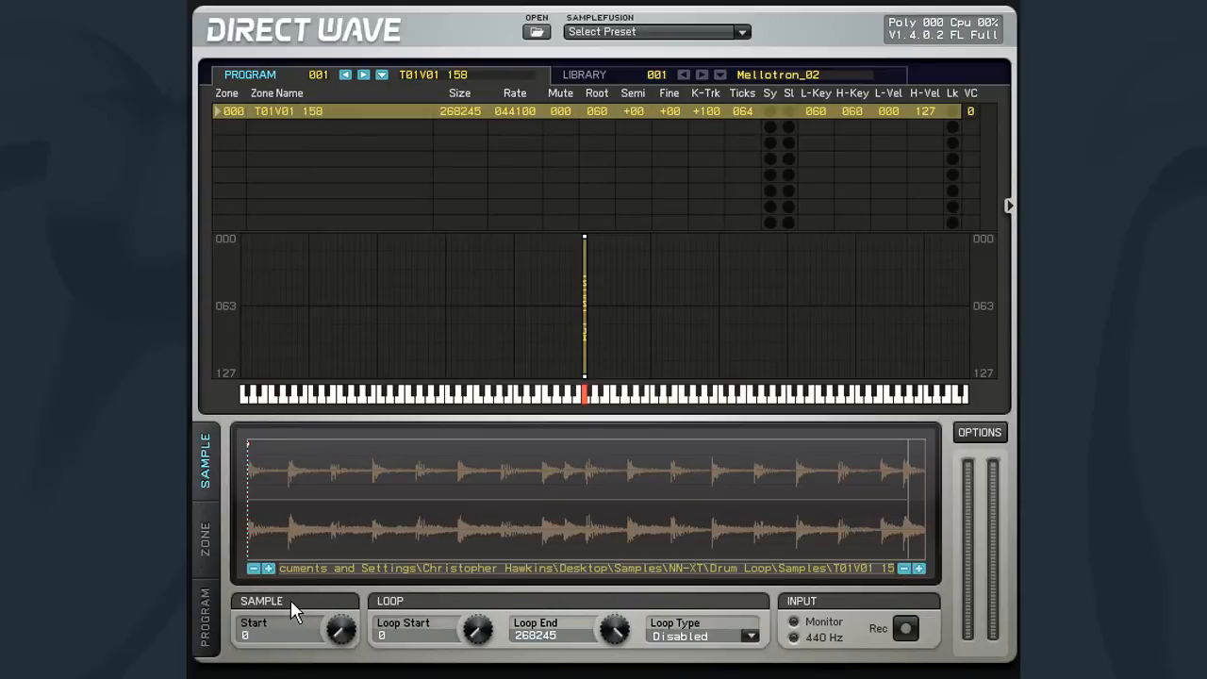
pyautogui.moveTo(311, 621)
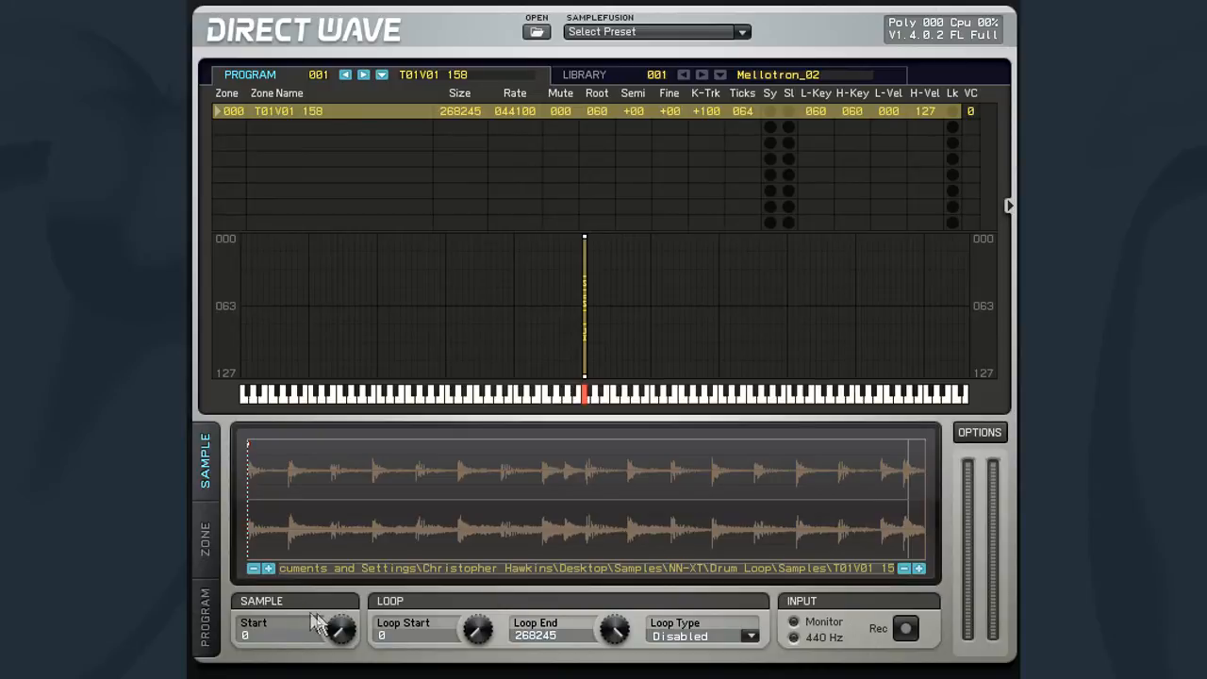
pyautogui.moveTo(339, 629); pyautogui.dragTo(344, 613)
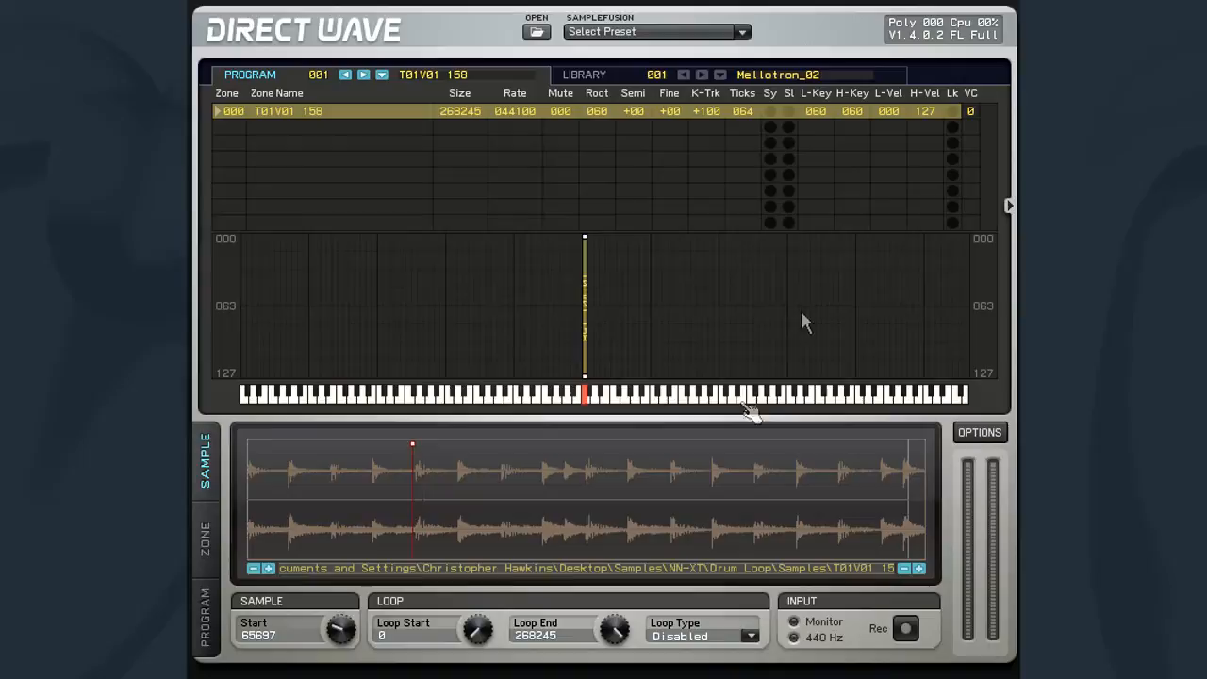
pyautogui.click(585, 394)
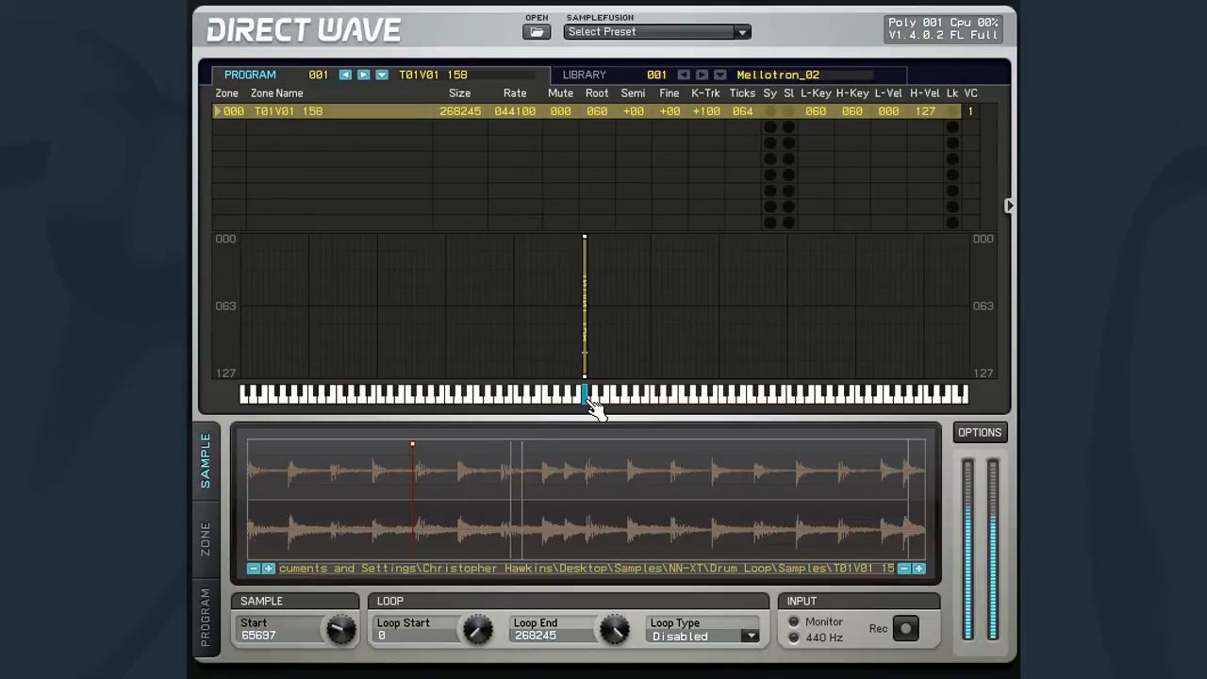
pyautogui.click(584, 392)
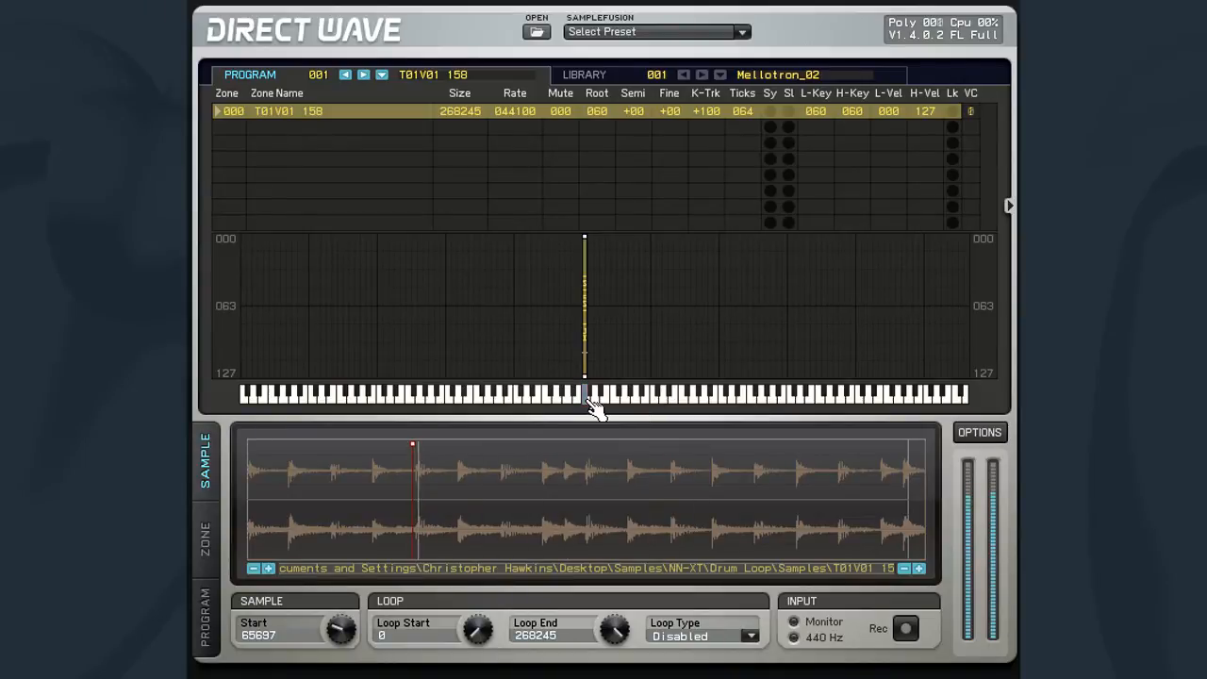
pyautogui.click(584, 394)
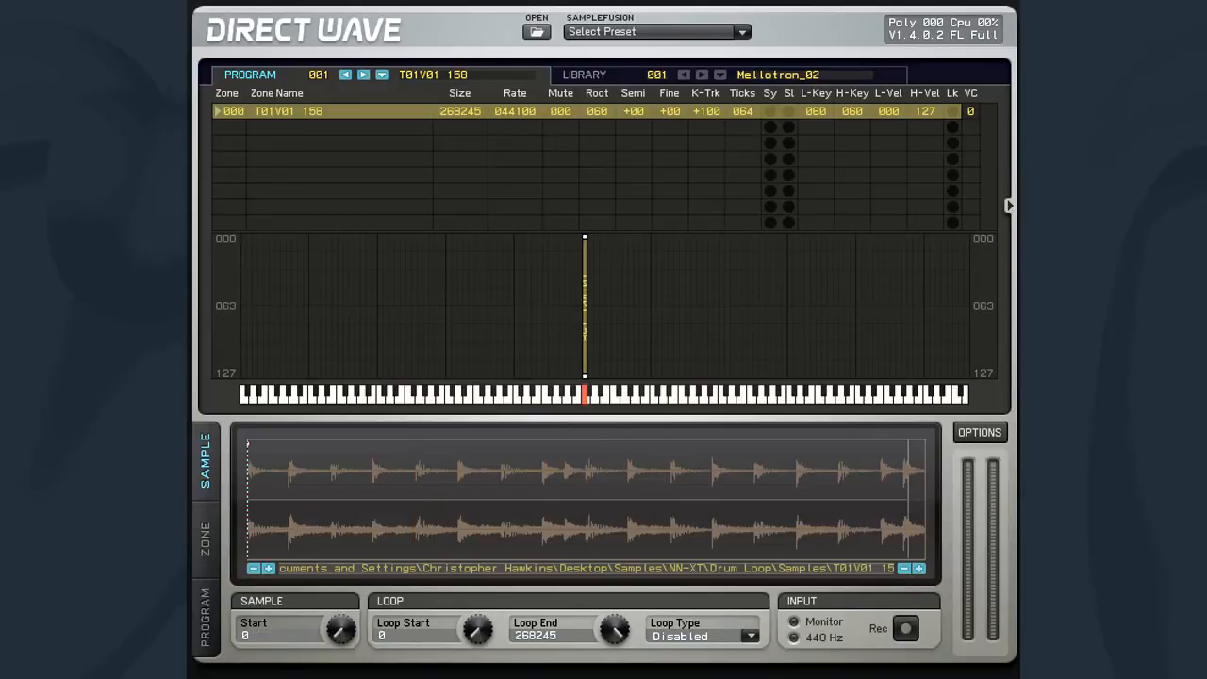
pyautogui.click(584, 394)
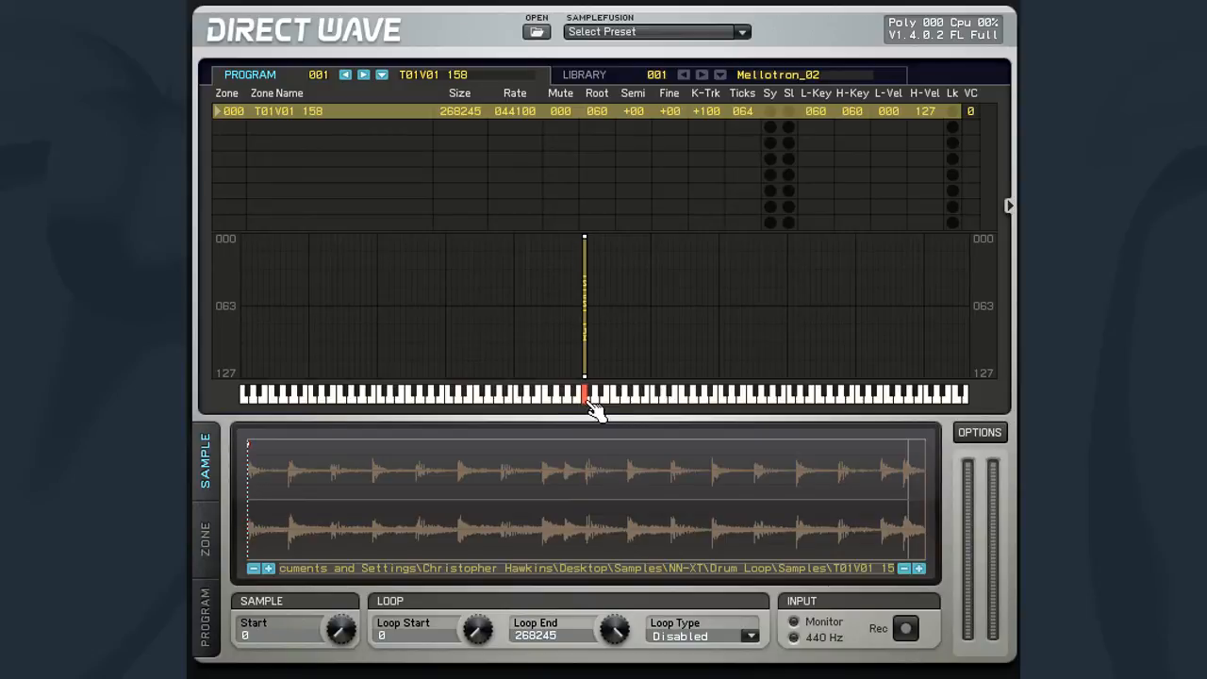
pyautogui.moveTo(555, 509)
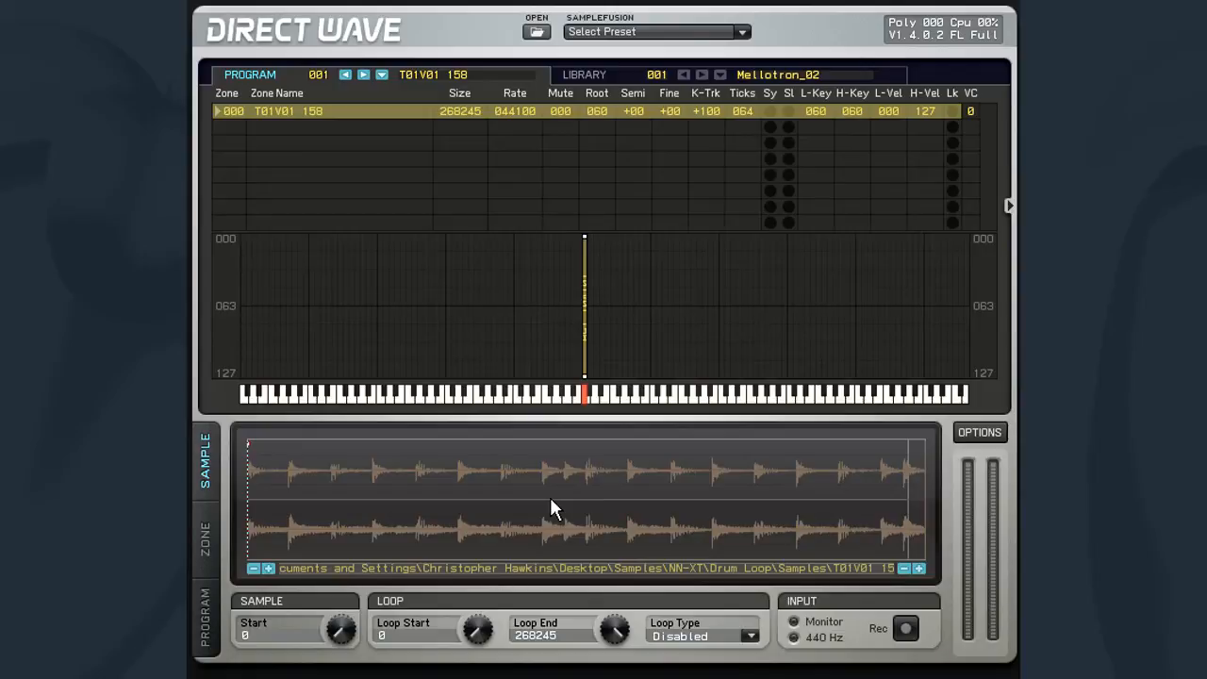
pyautogui.moveTo(541, 516)
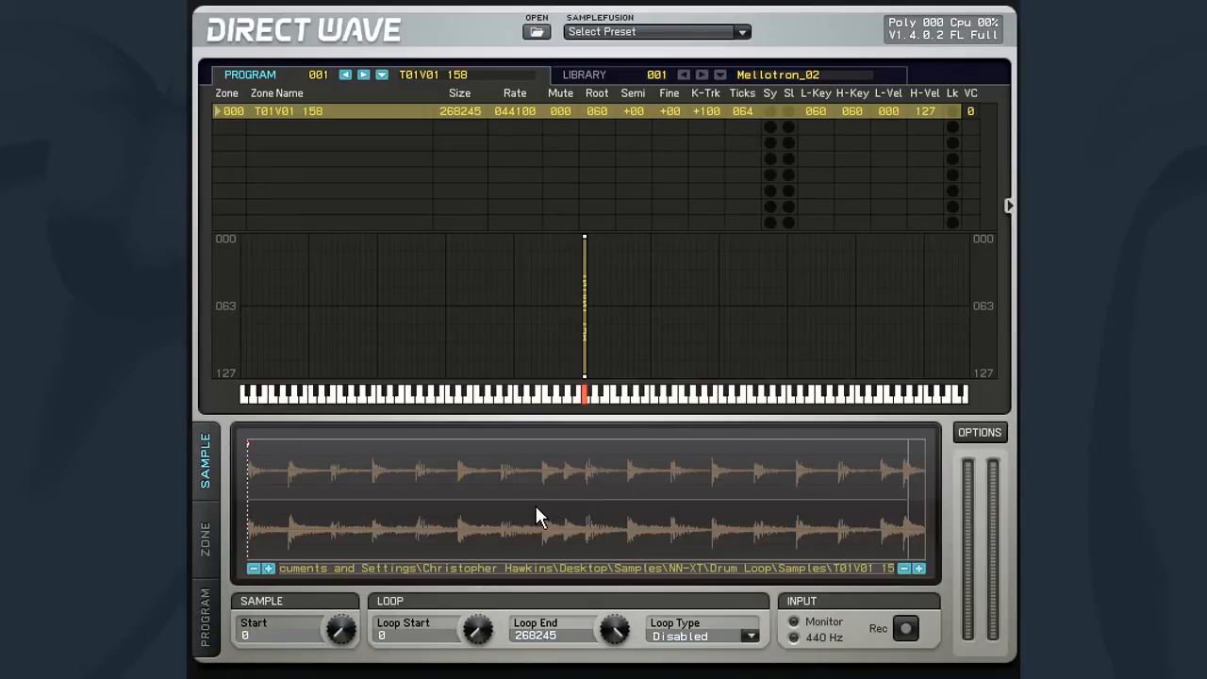
pyautogui.moveTo(702, 646)
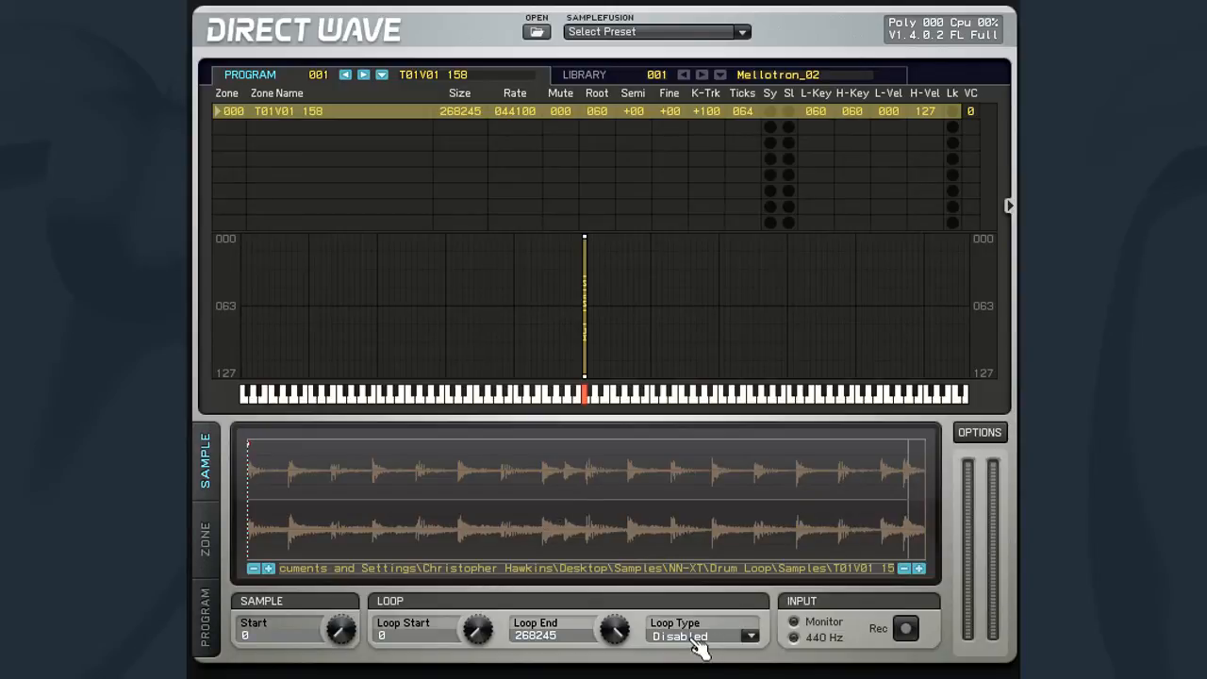
pyautogui.click(749, 635)
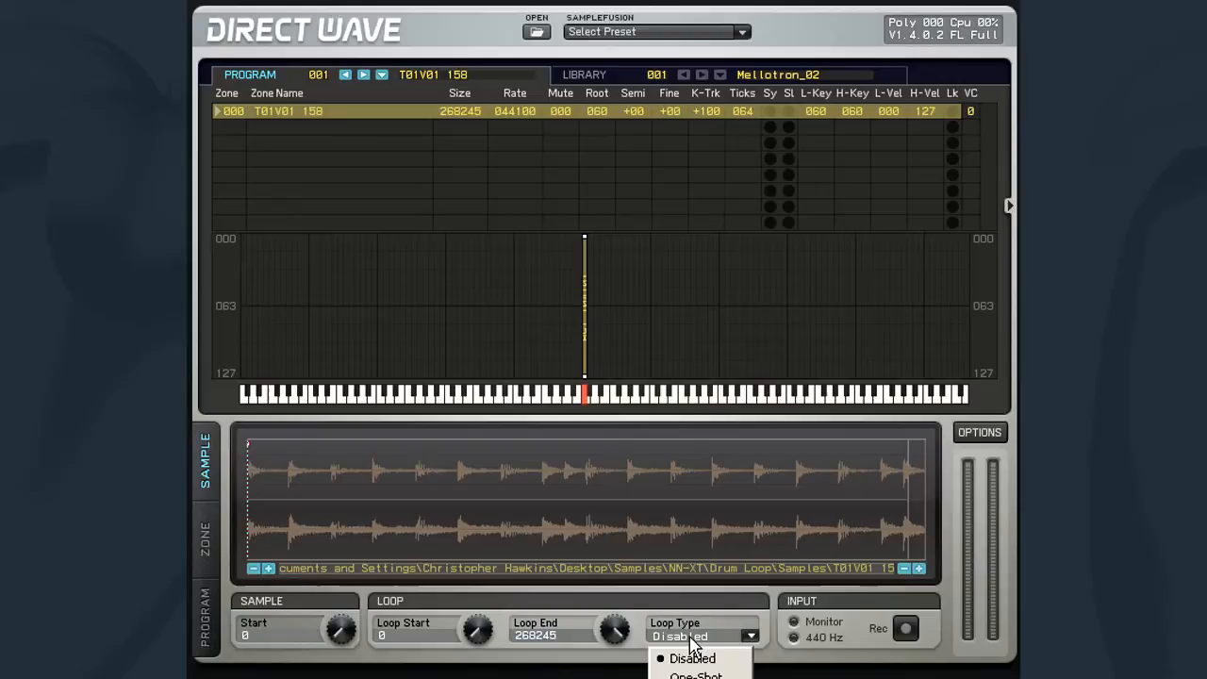
pyautogui.click(693, 658)
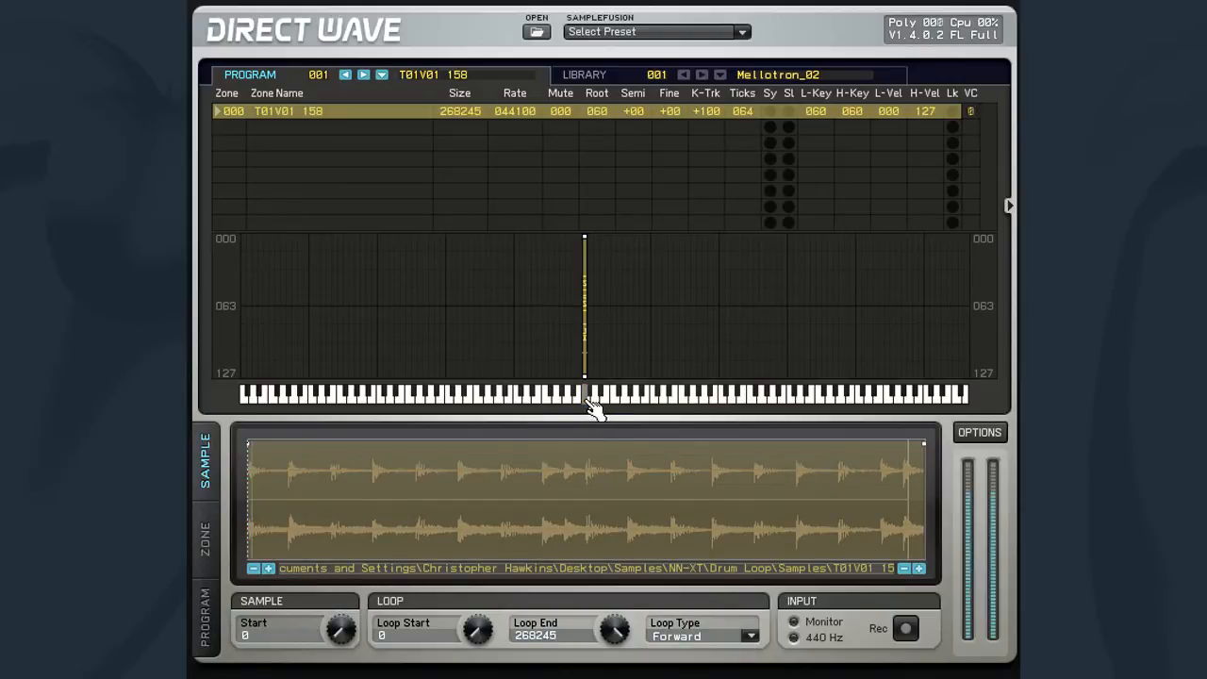
pyautogui.click(584, 396)
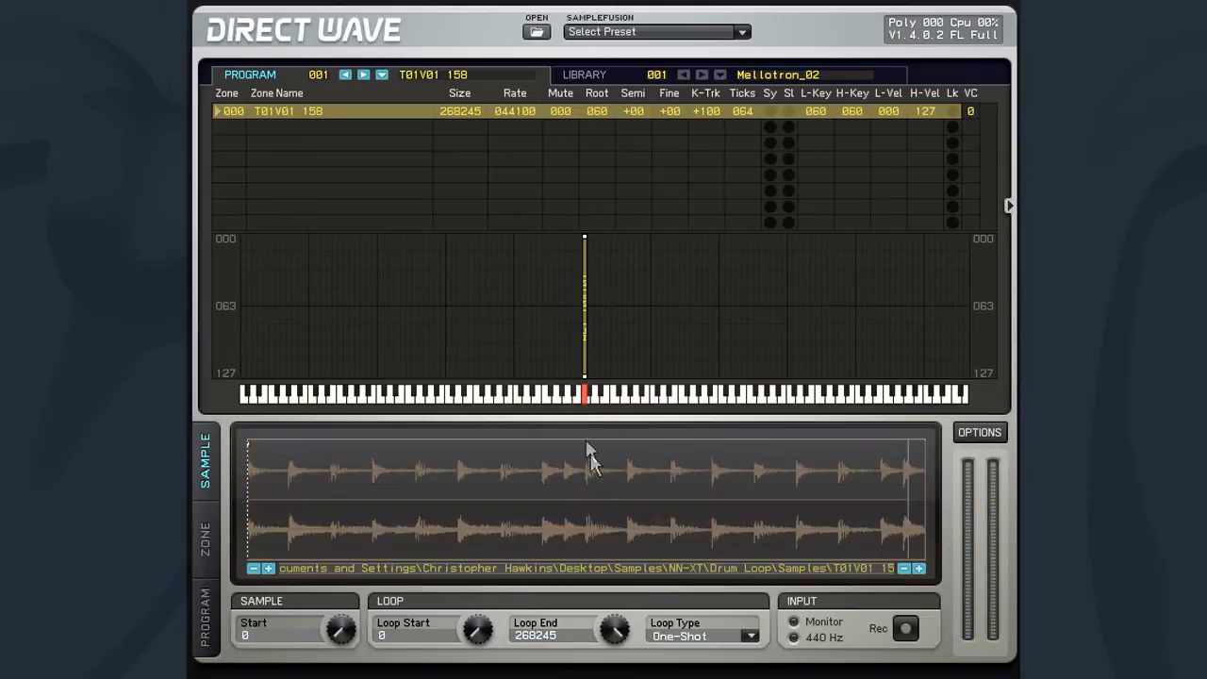
pyautogui.click(584, 396)
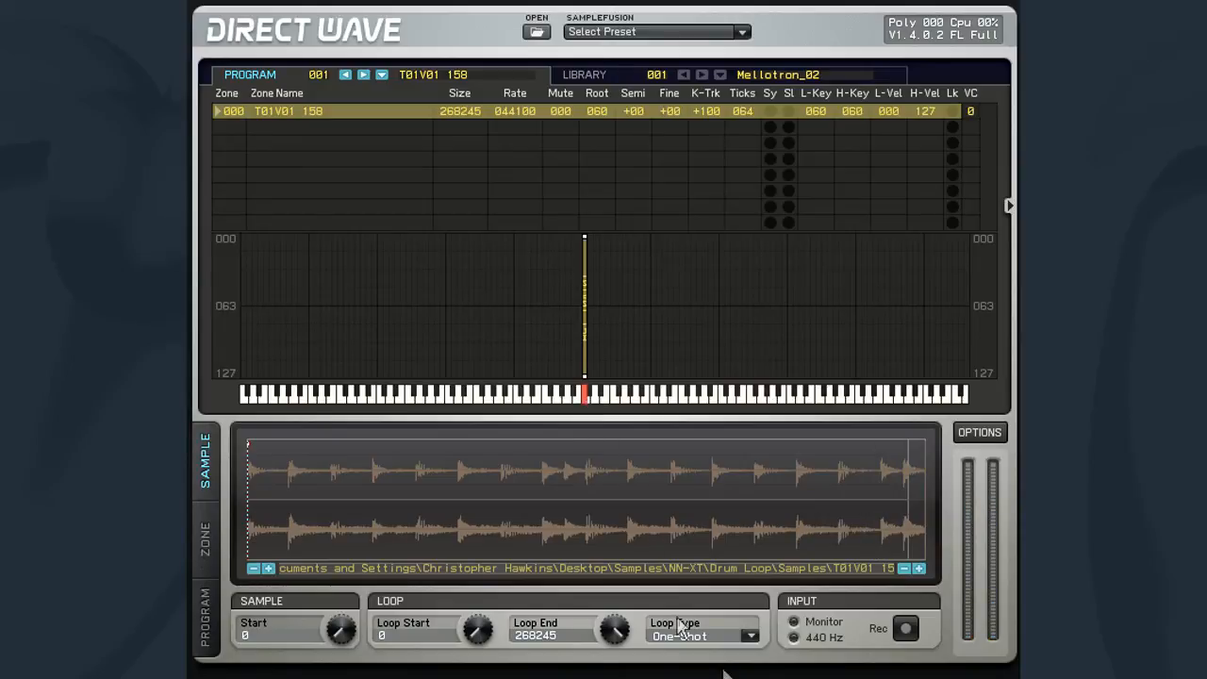
# Set the drum loop's Loop Type to Sustained, check the zone settings, and audition it
pyautogui.click(702, 634)
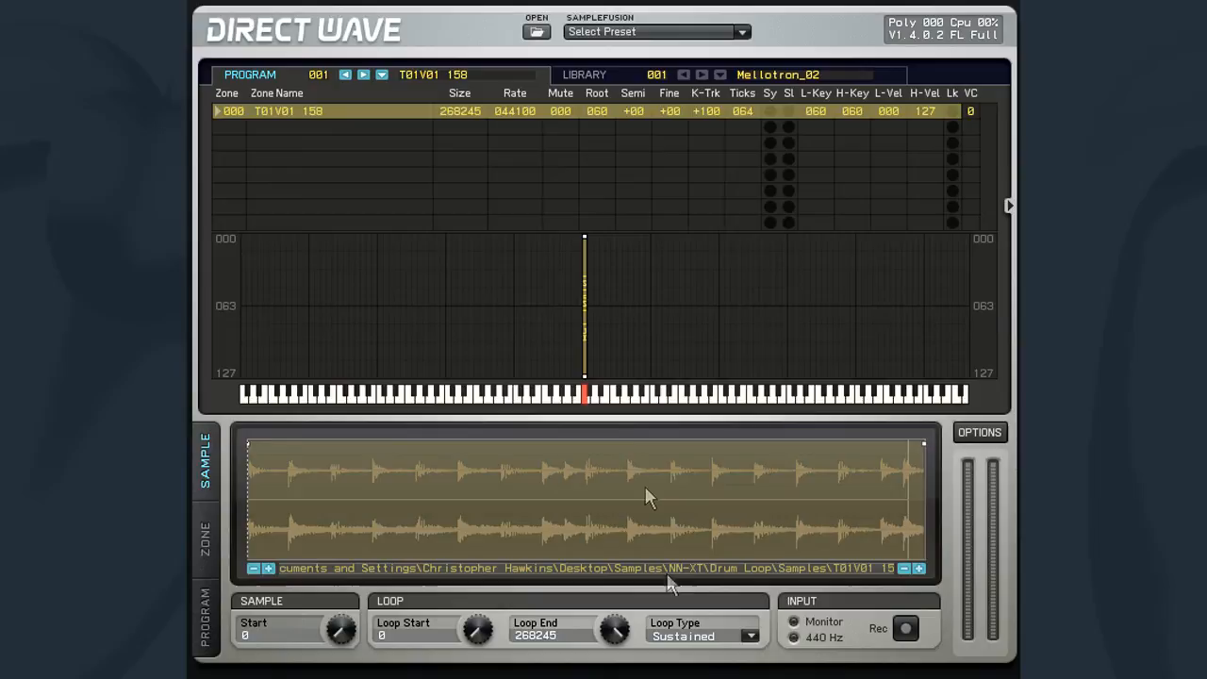
pyautogui.moveTo(613, 430)
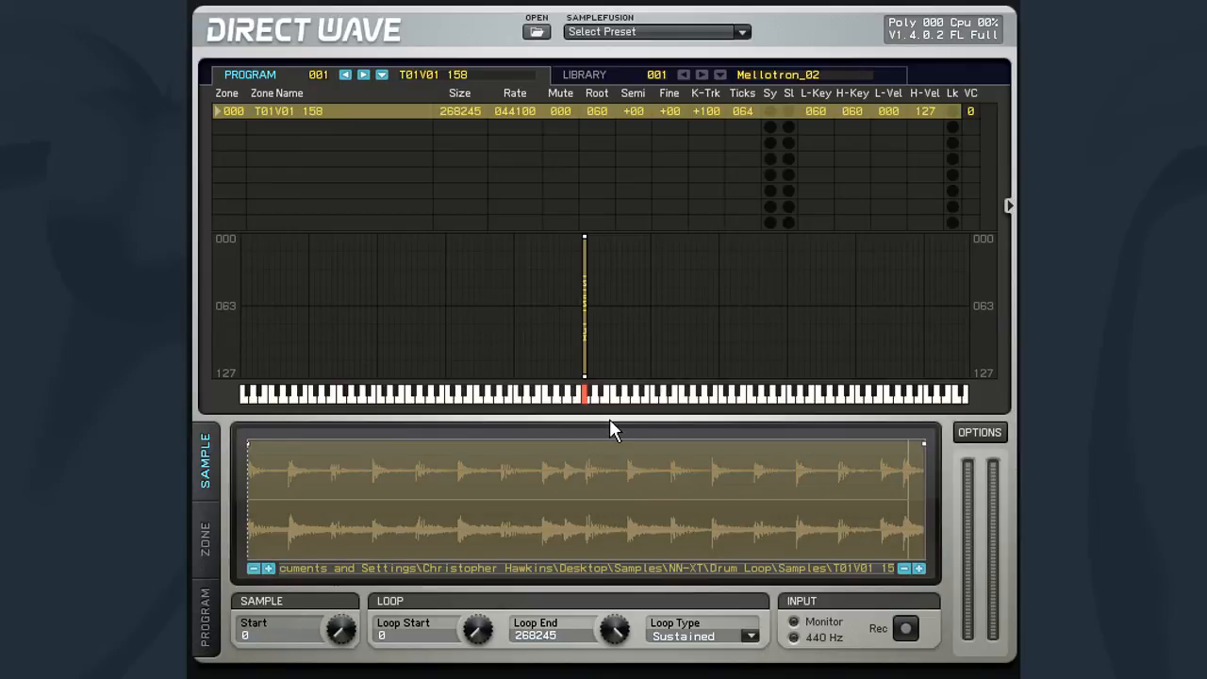
pyautogui.moveTo(273, 528)
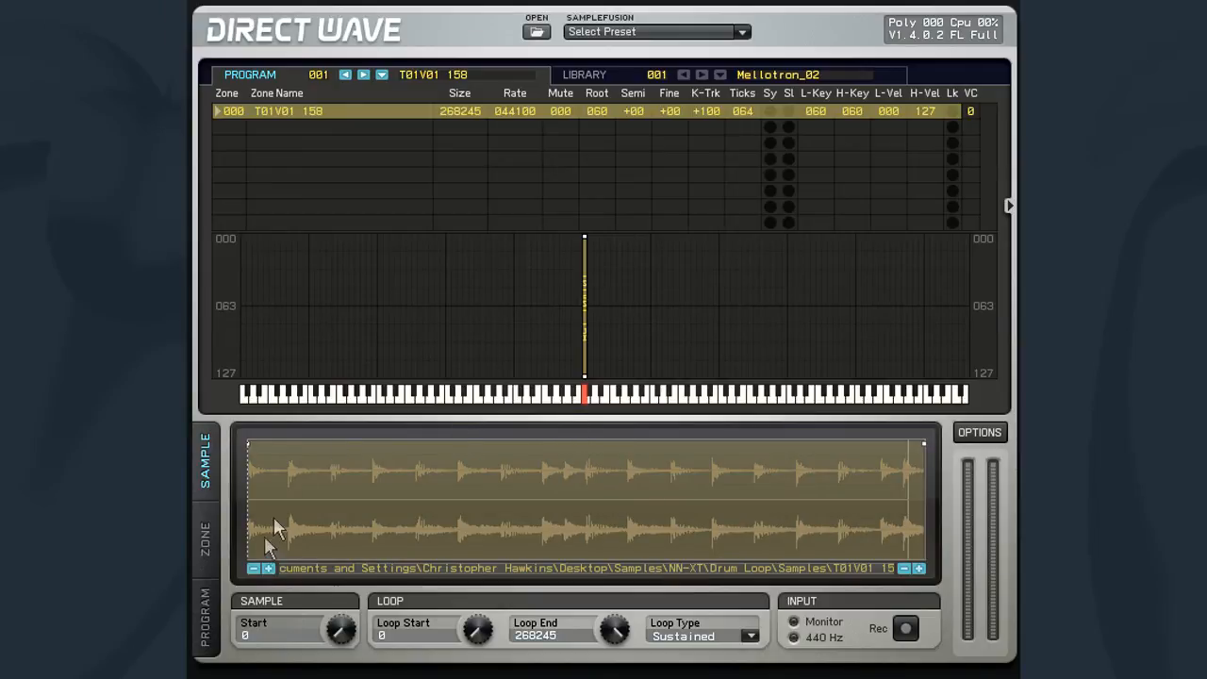
pyautogui.click(203, 540)
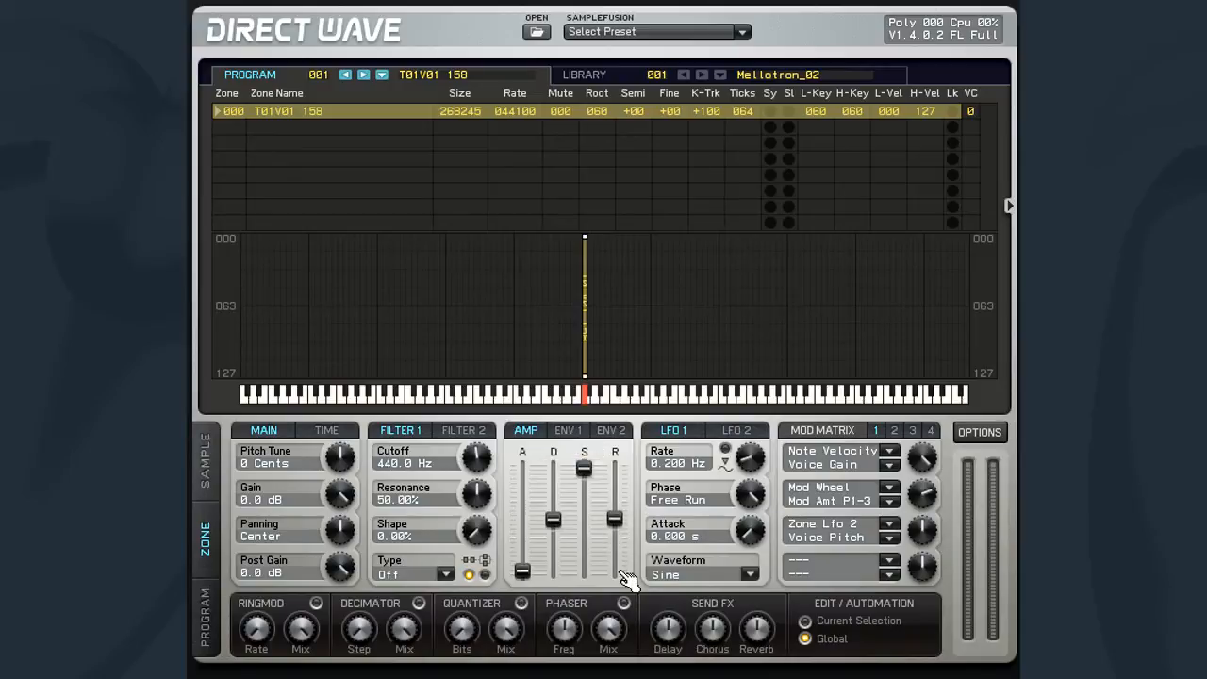
pyautogui.click(204, 457)
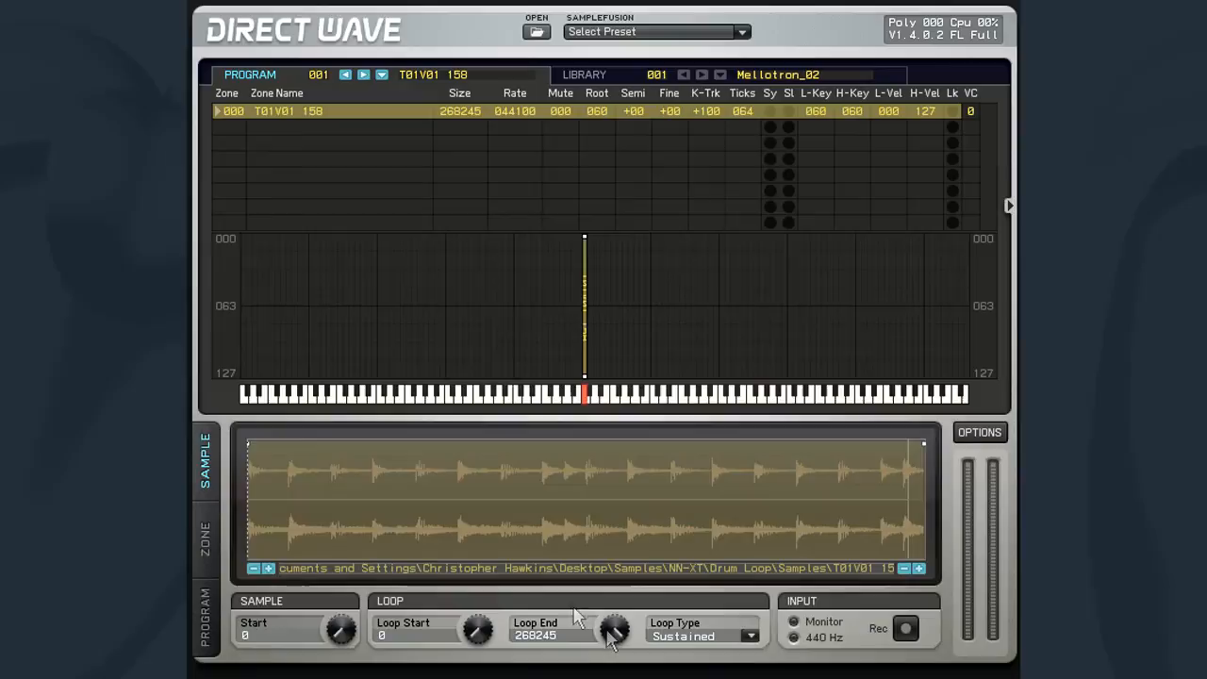
pyautogui.click(585, 391)
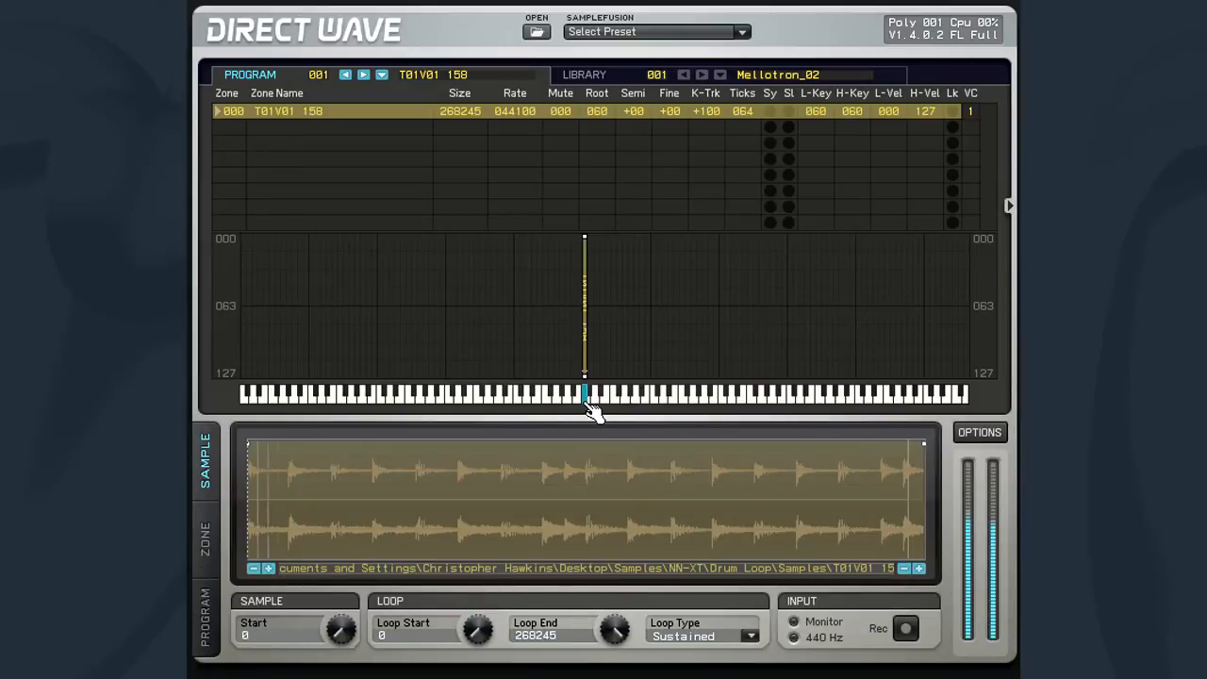
pyautogui.click(584, 394)
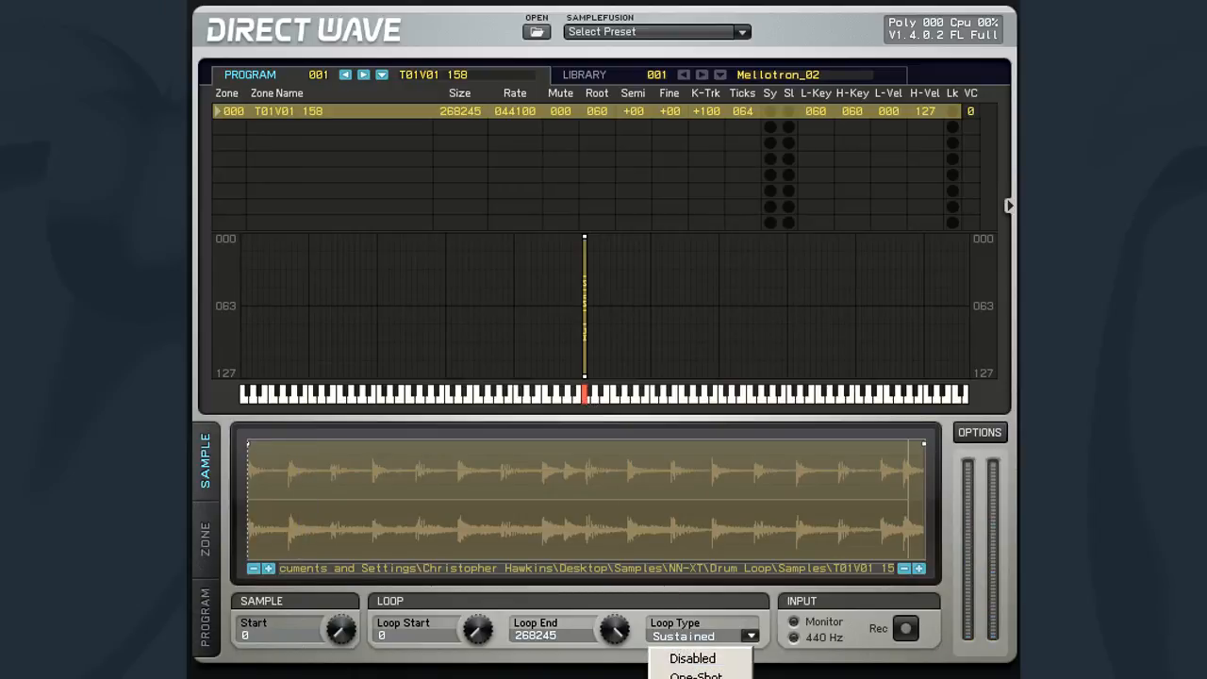
# Choose the Bounce loop type and audition the bouncing drum loop
pyautogui.click(695, 671)
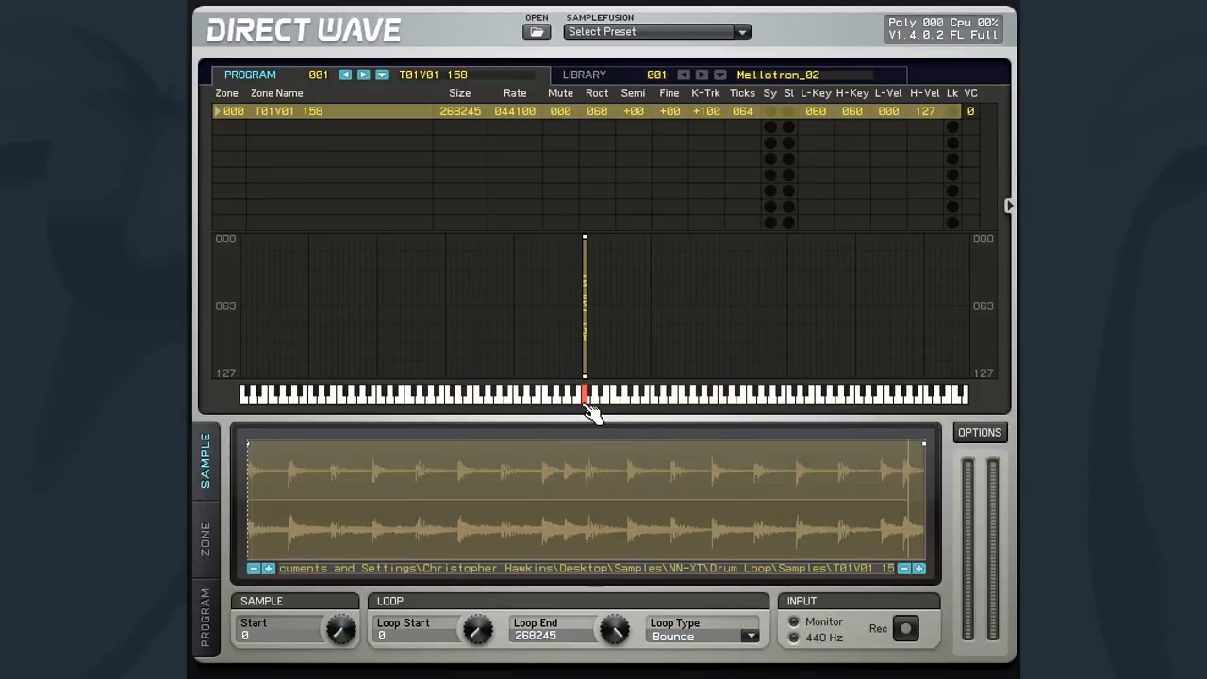
pyautogui.click(585, 394)
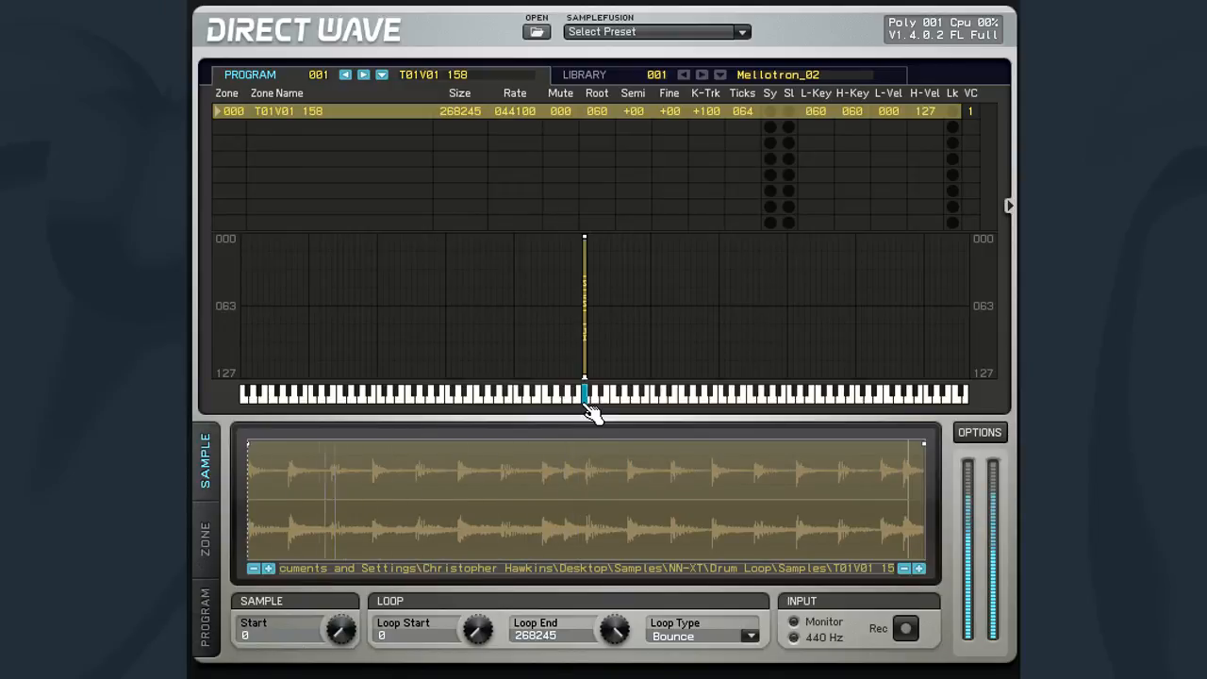
pyautogui.click(584, 394)
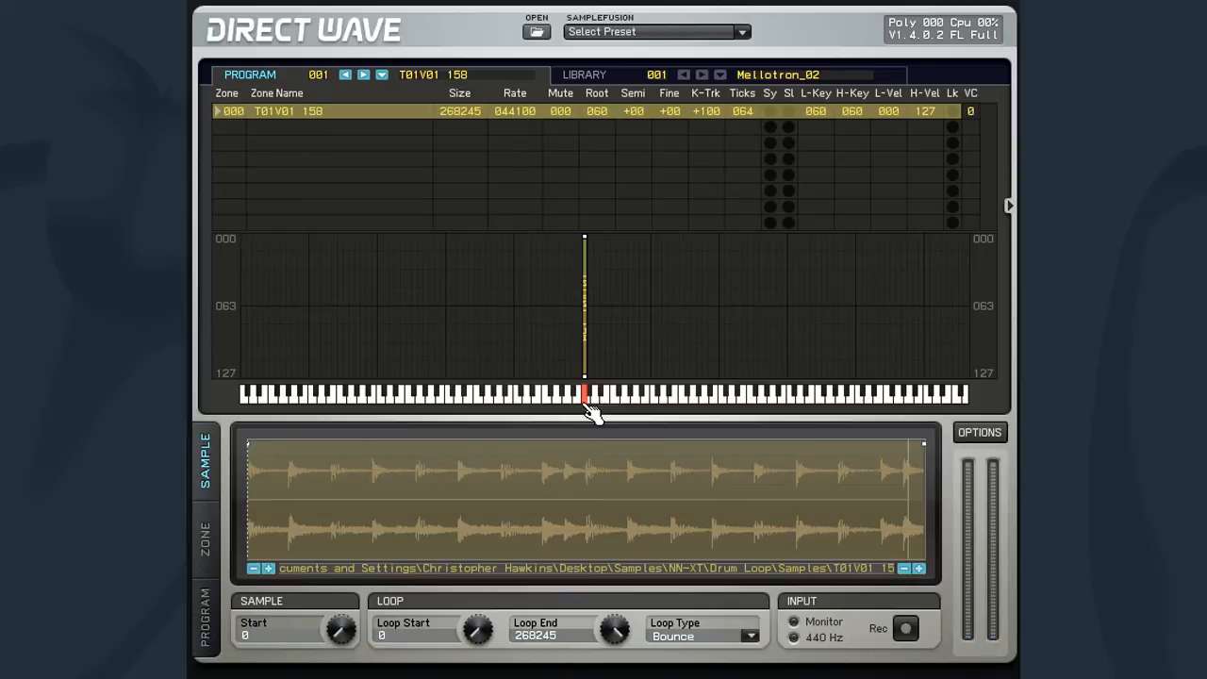
pyautogui.moveTo(539, 569)
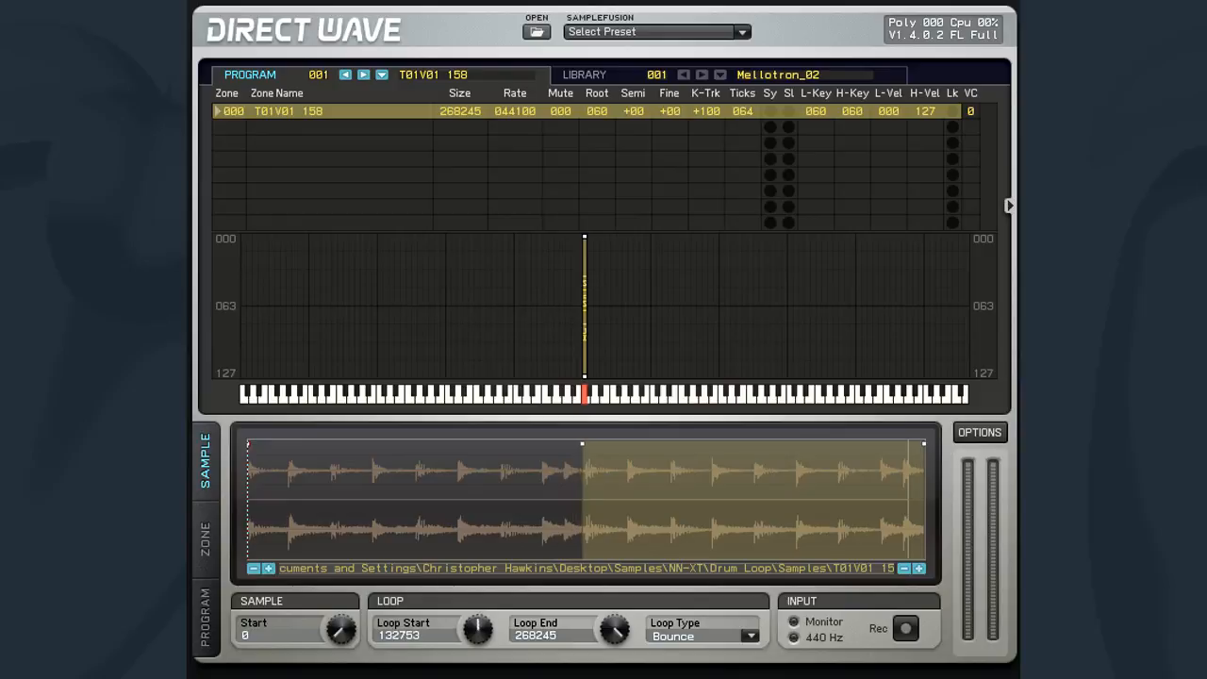
# Move Loop Start to 134091 and audition the Forward-looping drum loop
pyautogui.moveTo(476, 629); pyautogui.dragTo(481, 641)
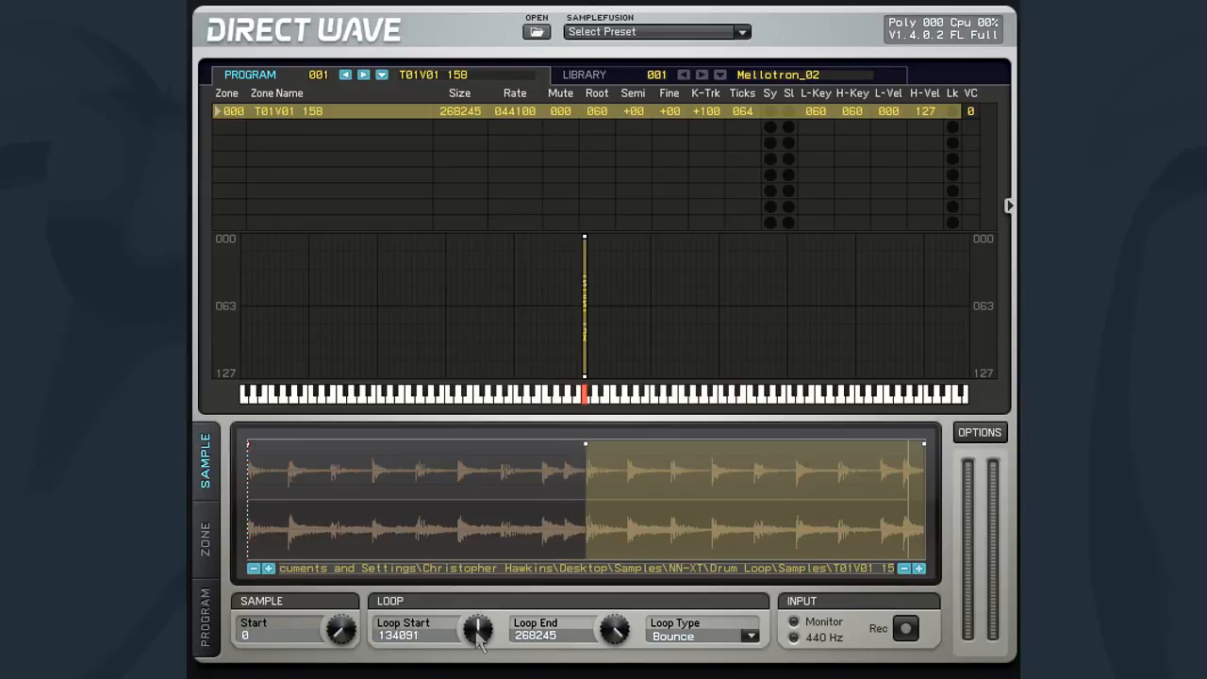
pyautogui.click(585, 394)
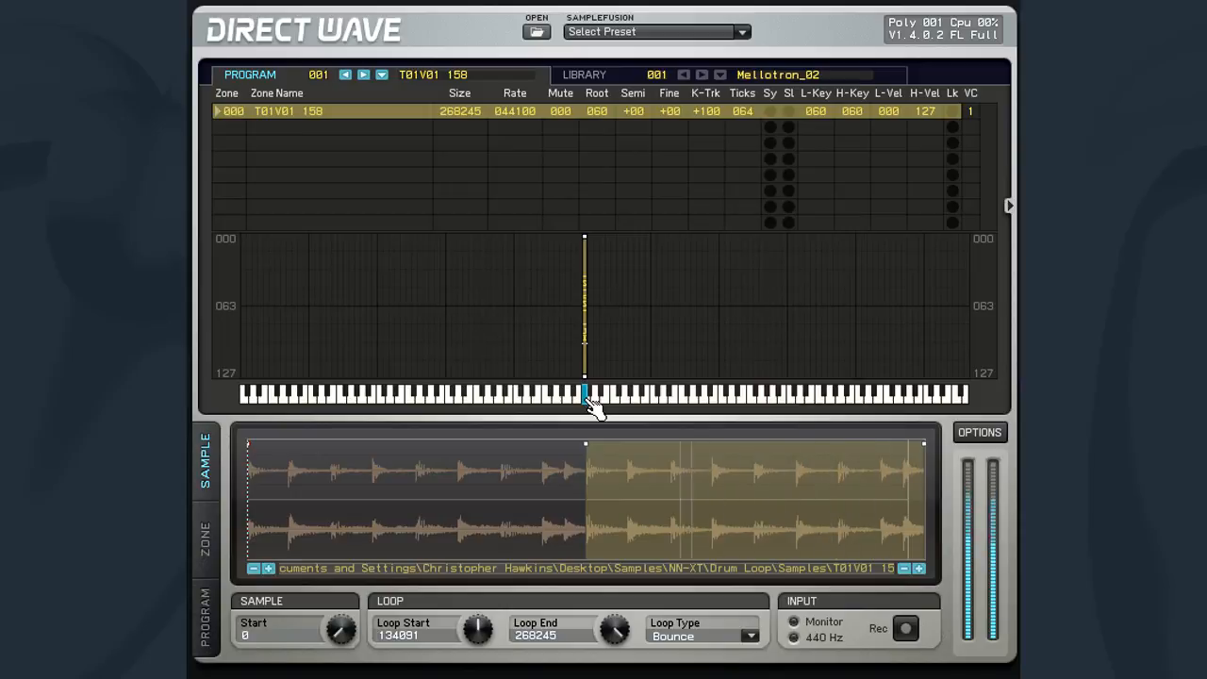
pyautogui.click(584, 394)
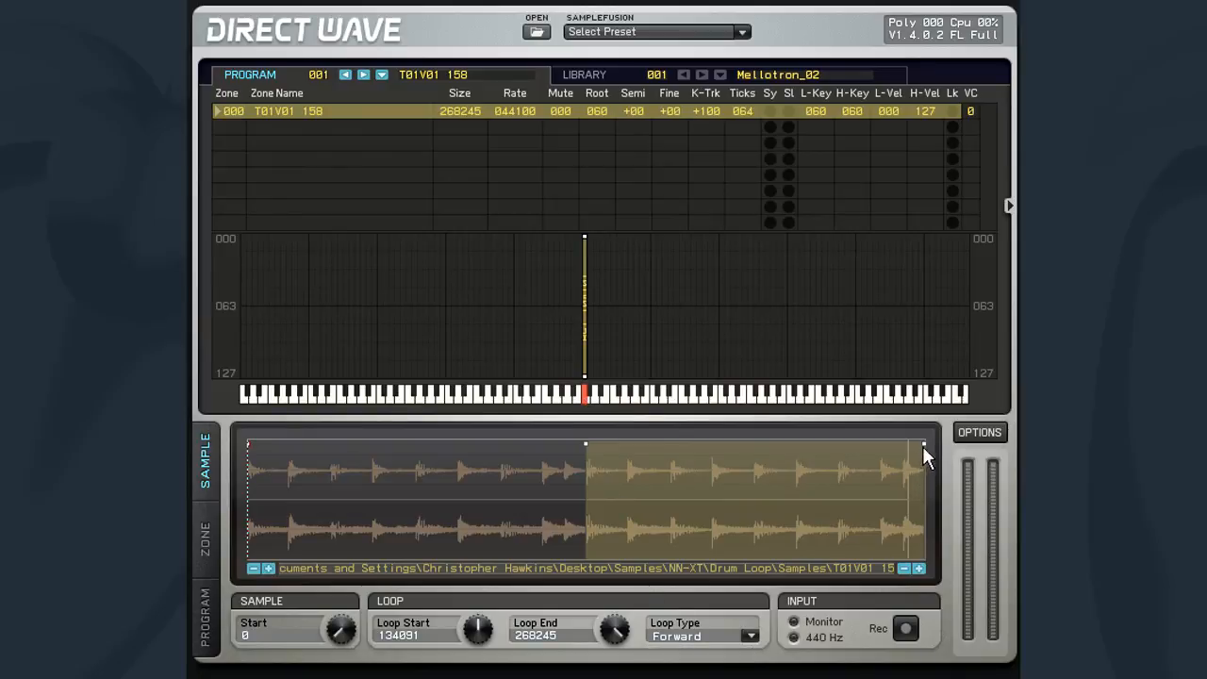
# Pull Loop End back to 200694 and preview the shortened loop
pyautogui.moveTo(922, 444); pyautogui.dragTo(801, 453)
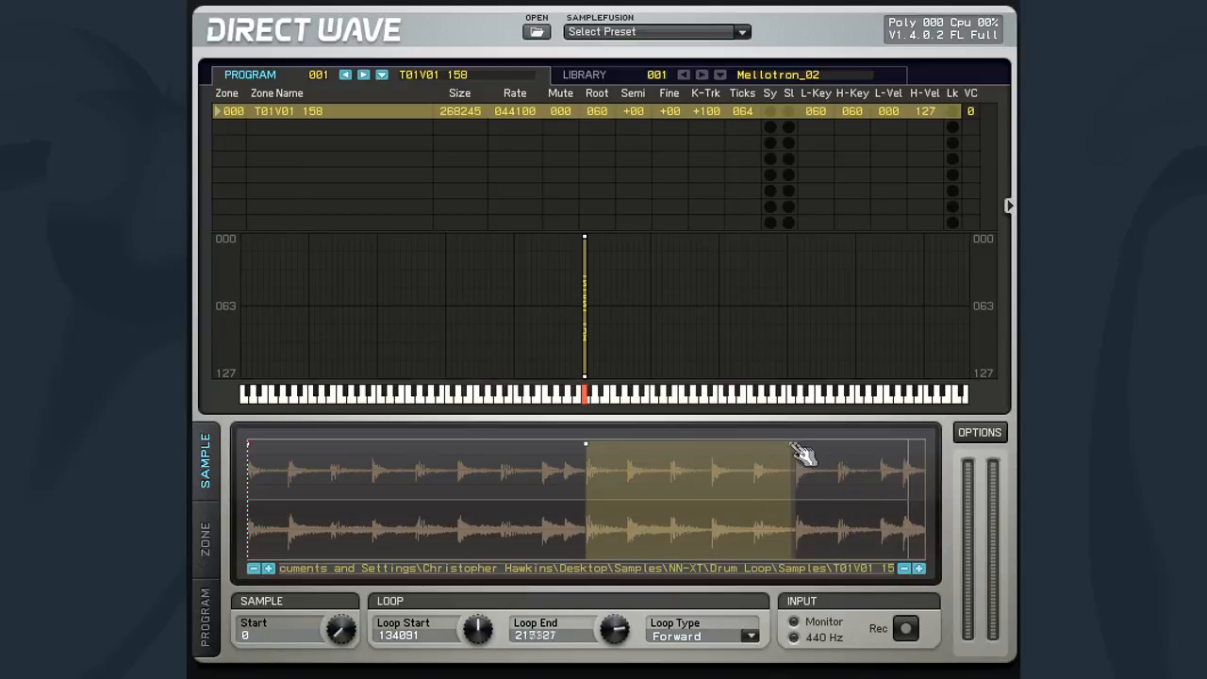
pyautogui.moveTo(806, 457); pyautogui.dragTo(754, 457)
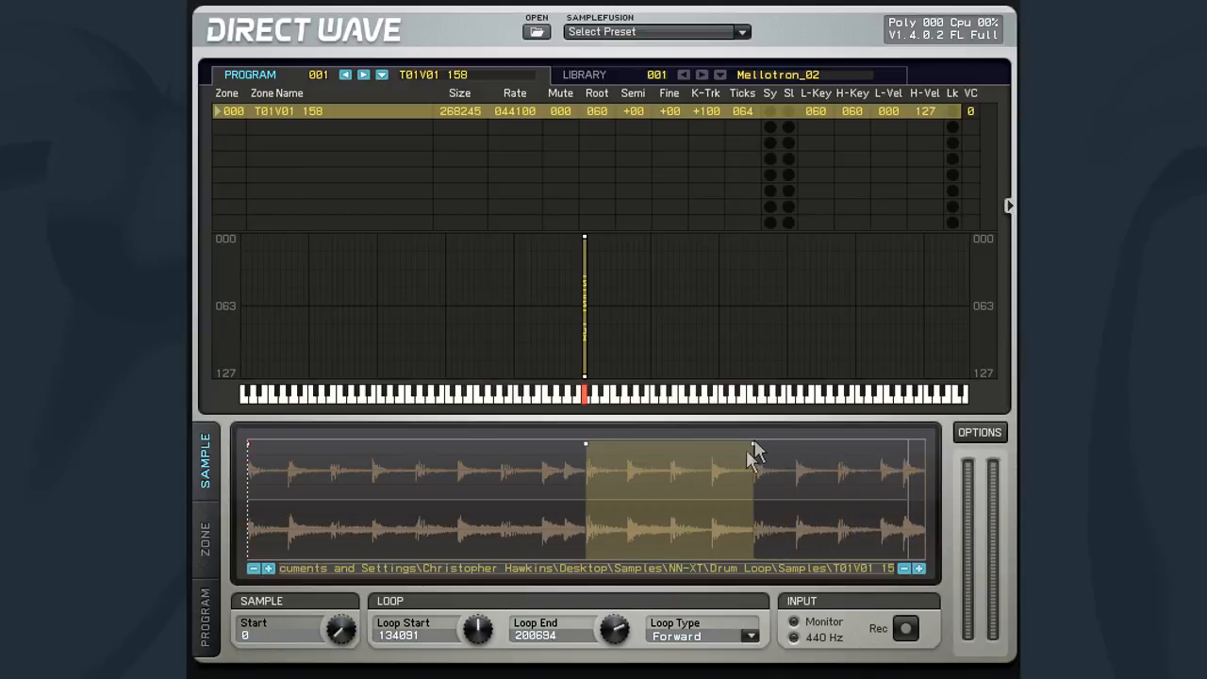
pyautogui.click(584, 394)
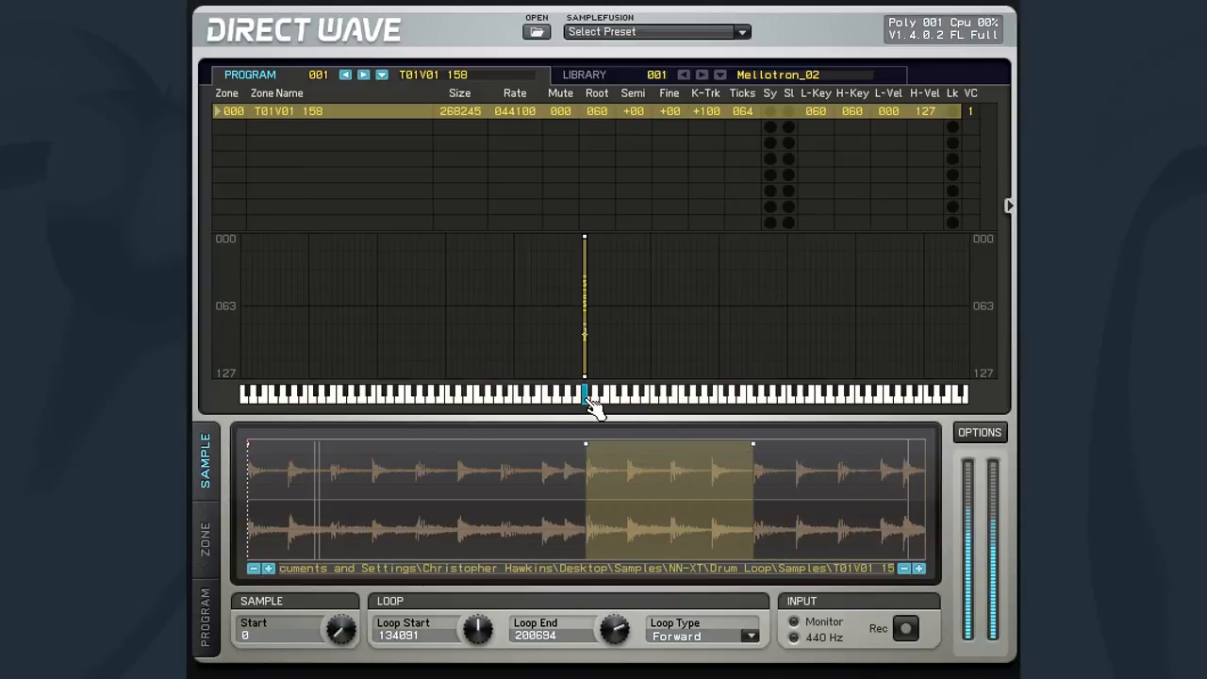